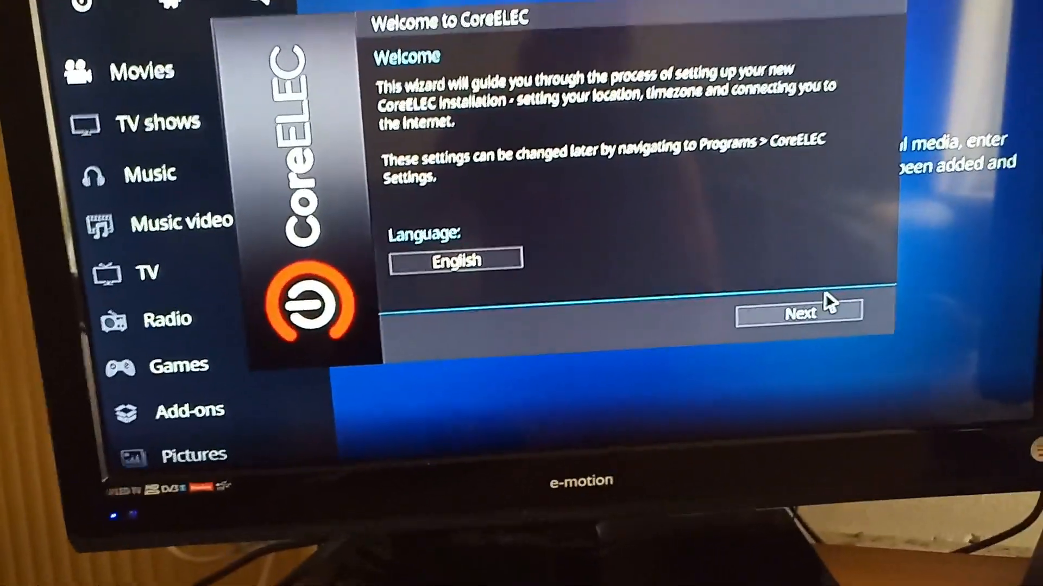
Accept English, the CoreELEC hostname, wired networking and default sharing to finish the wizard.
click(797, 313)
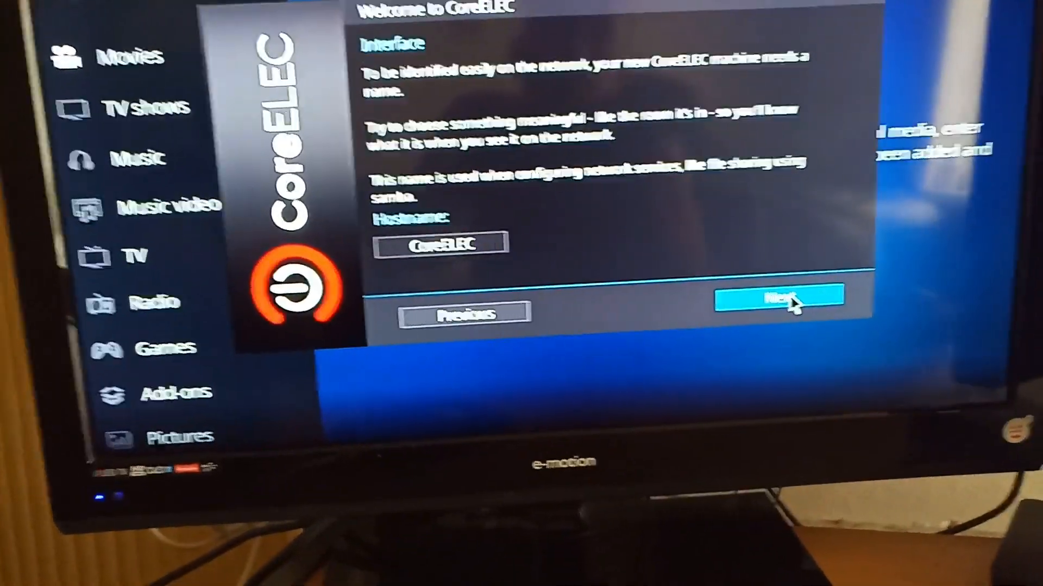
click(768, 300)
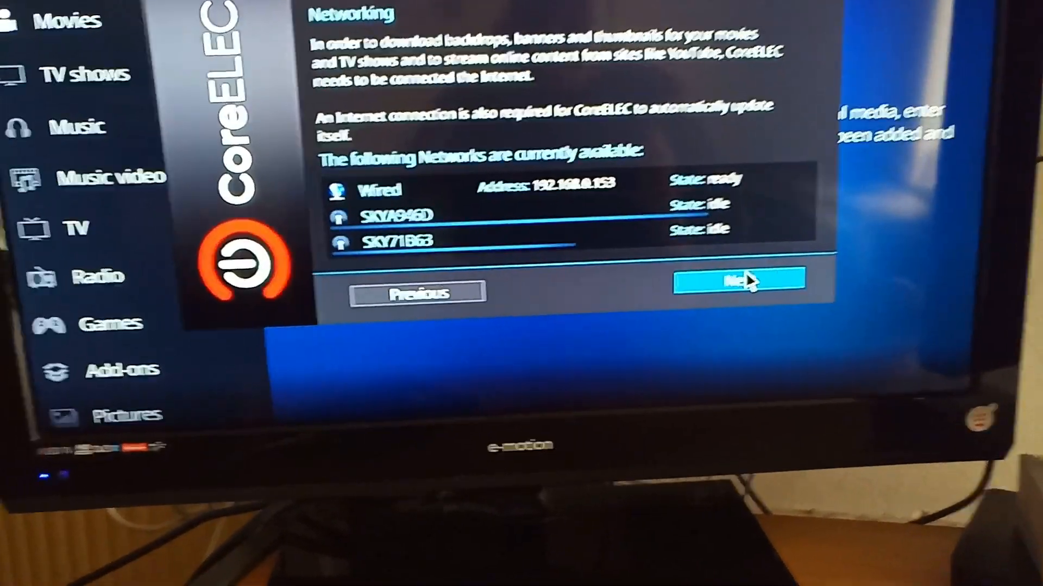
click(728, 279)
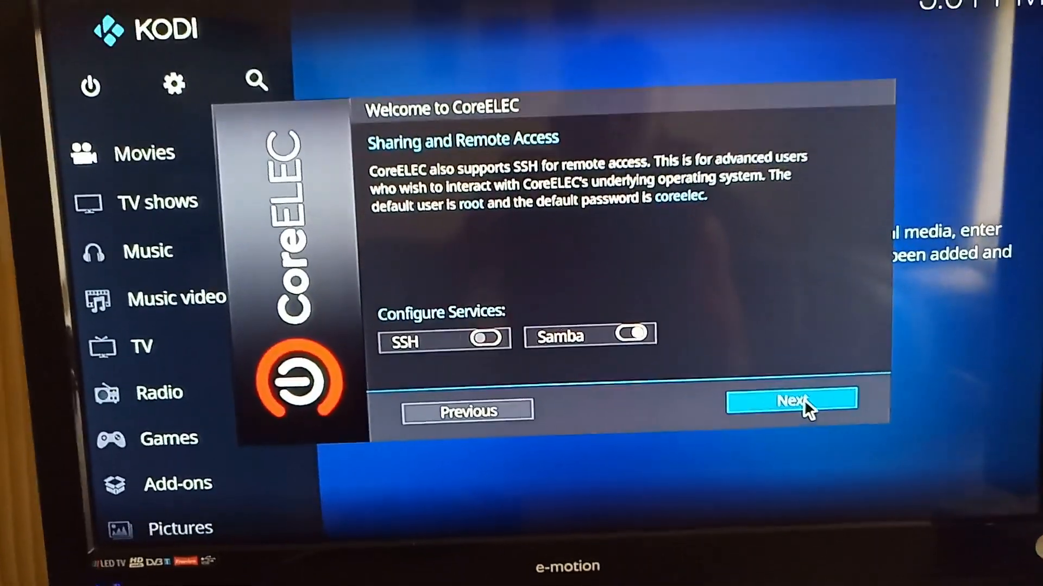
click(790, 402)
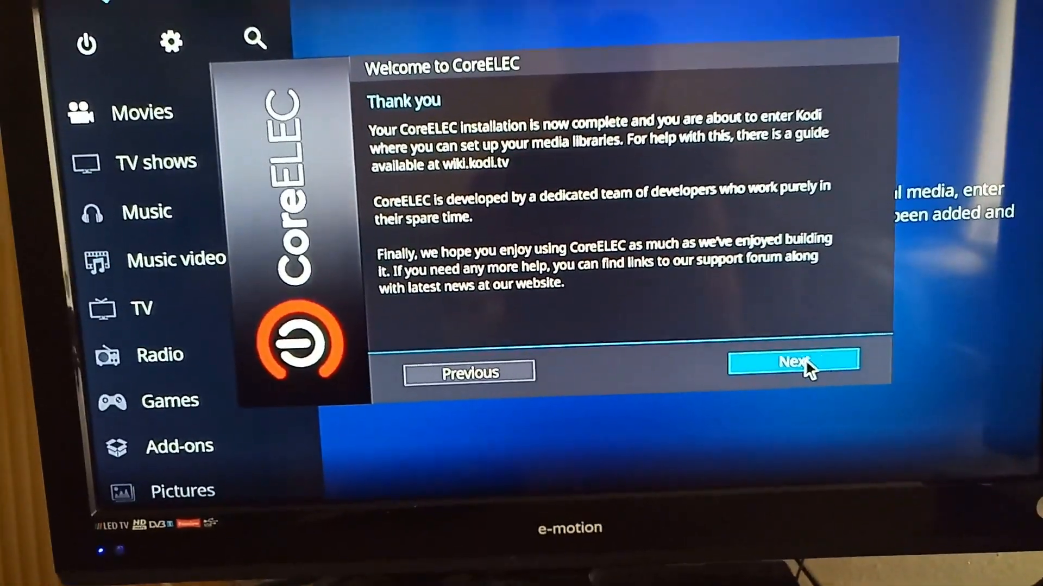
click(793, 363)
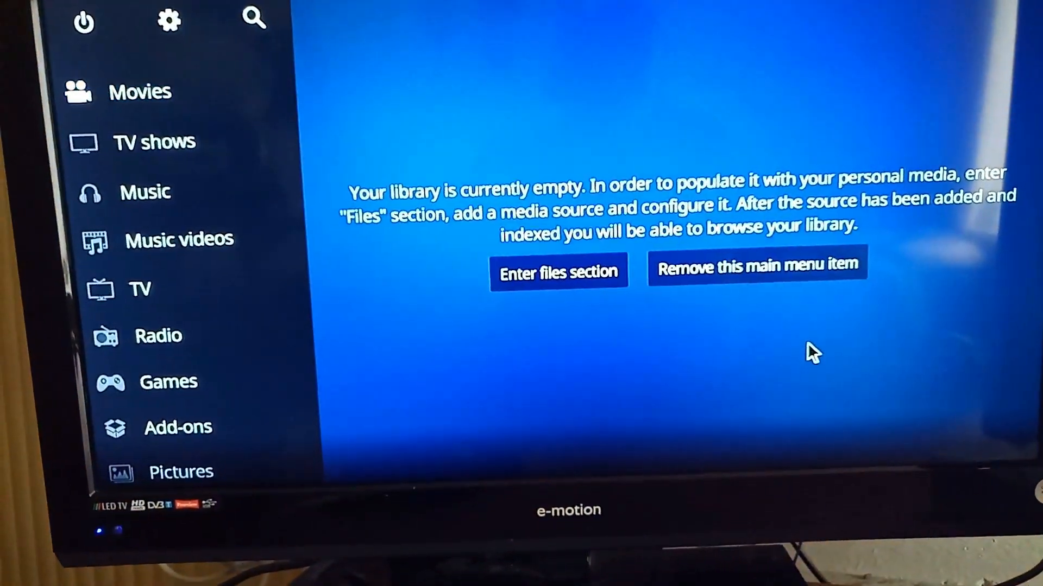